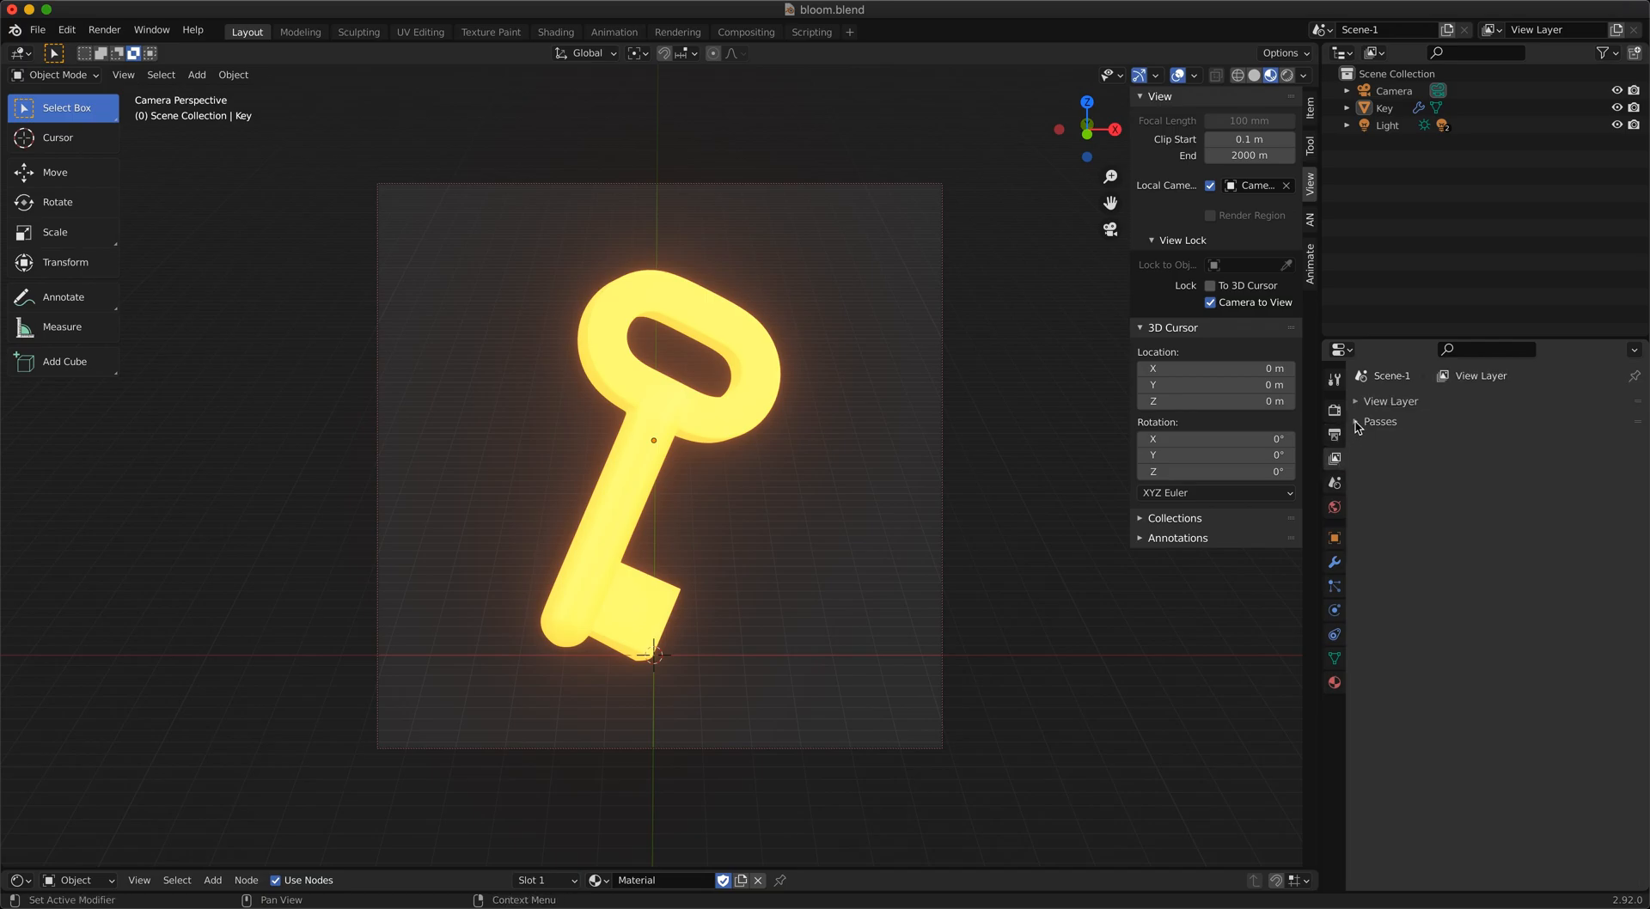
Enable the Effects > Bloom render pass, then switch to the Compositing workspace
click(1379, 422)
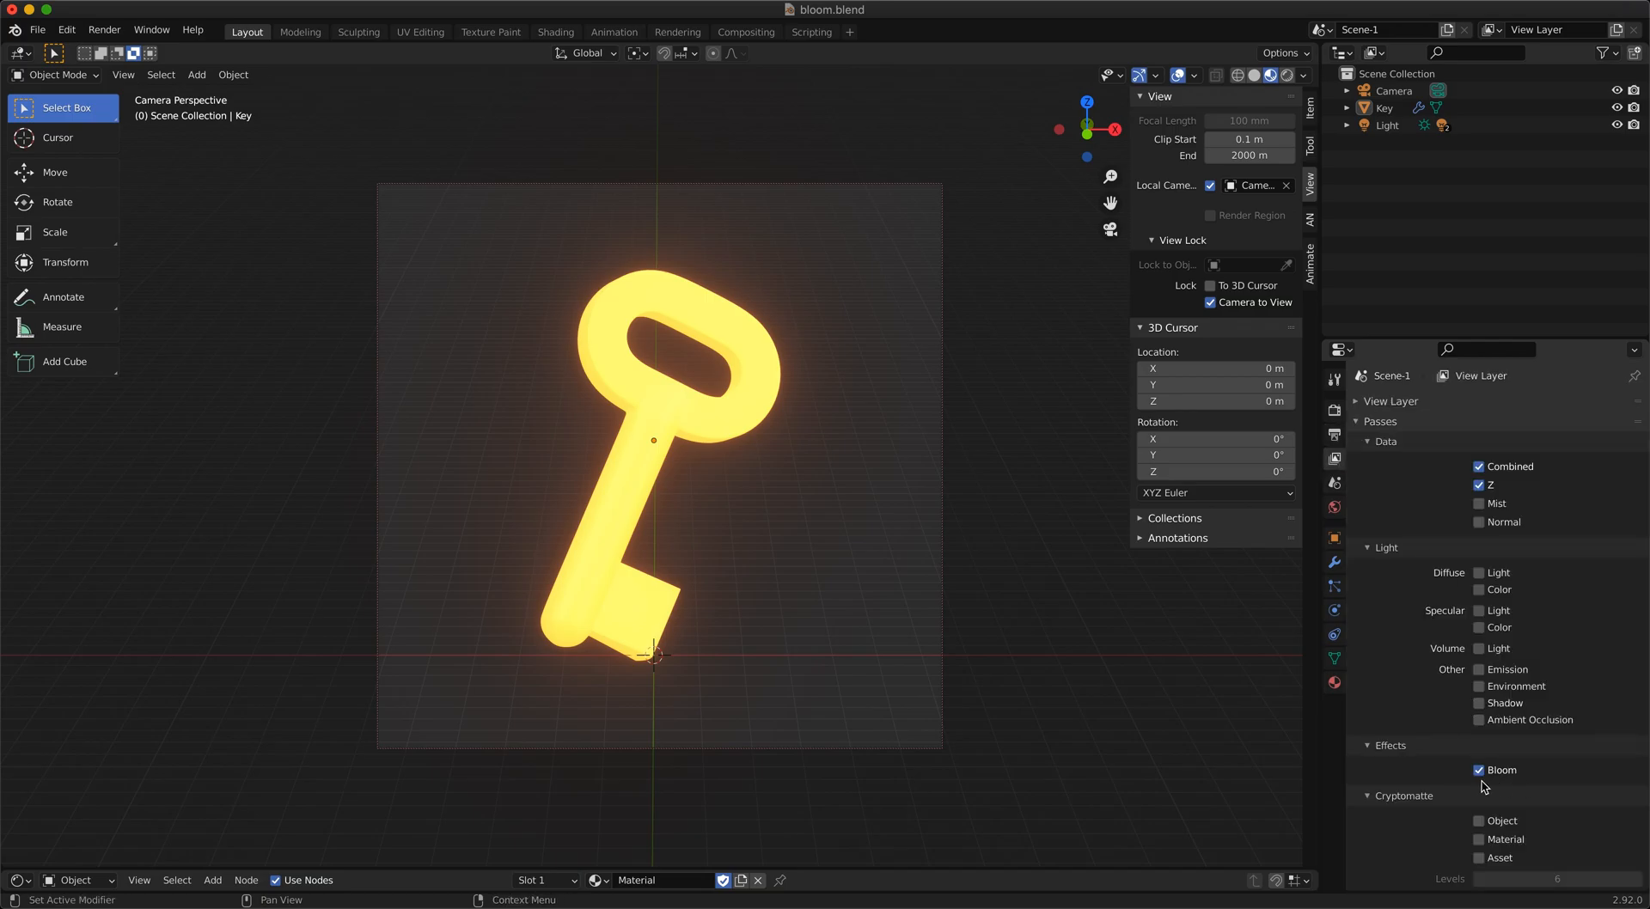
mouse_move(1480, 770)
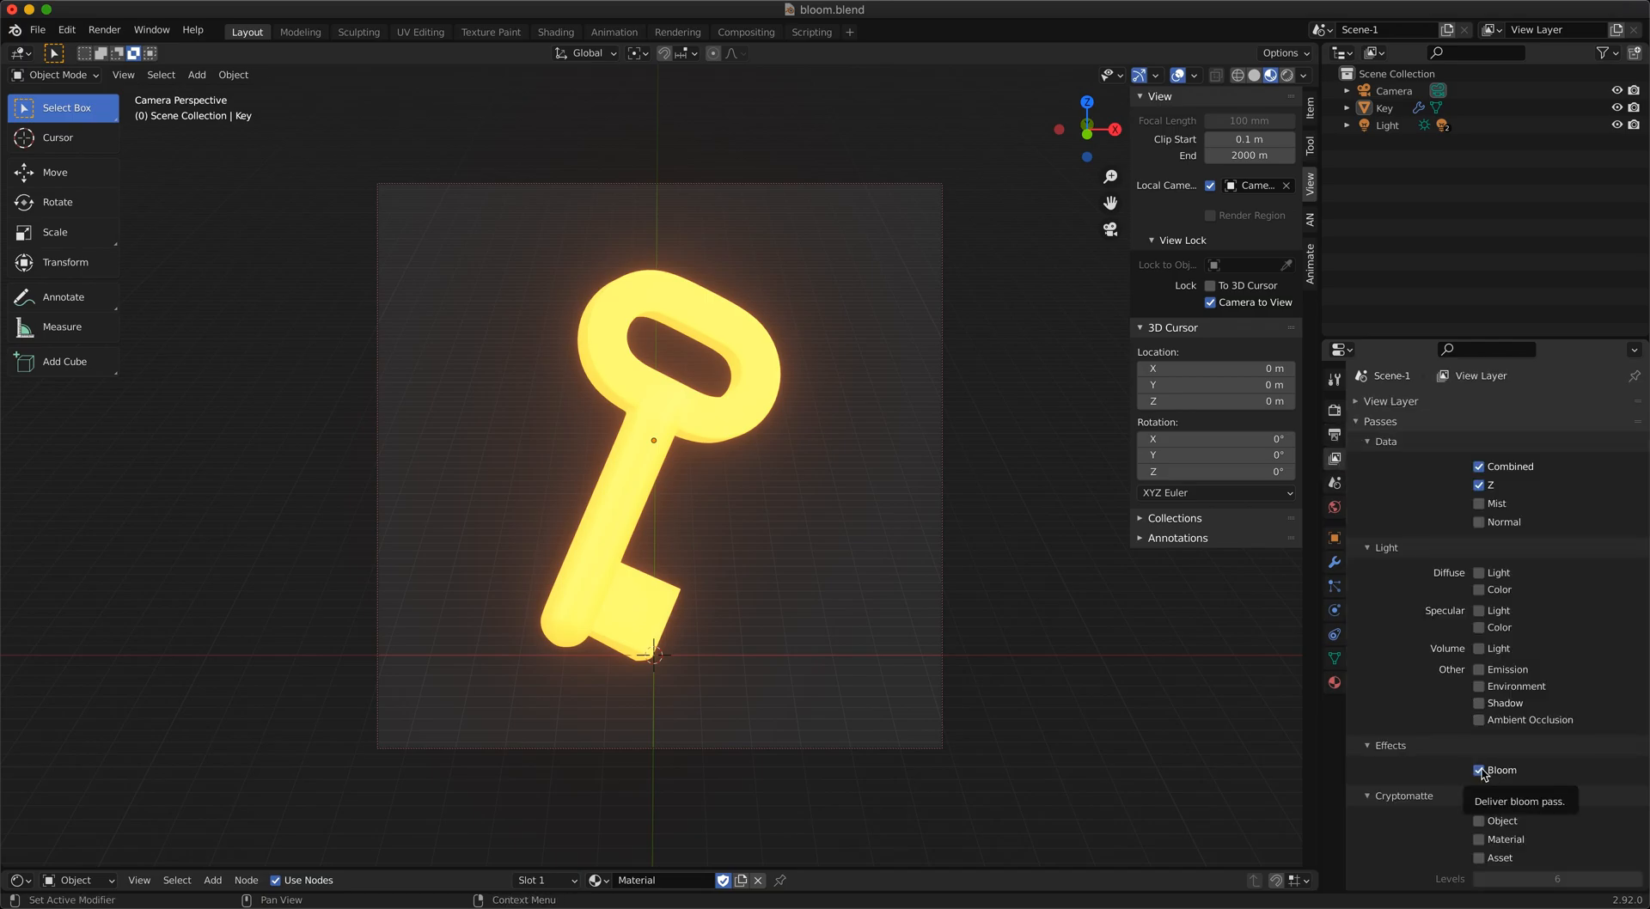
click(745, 32)
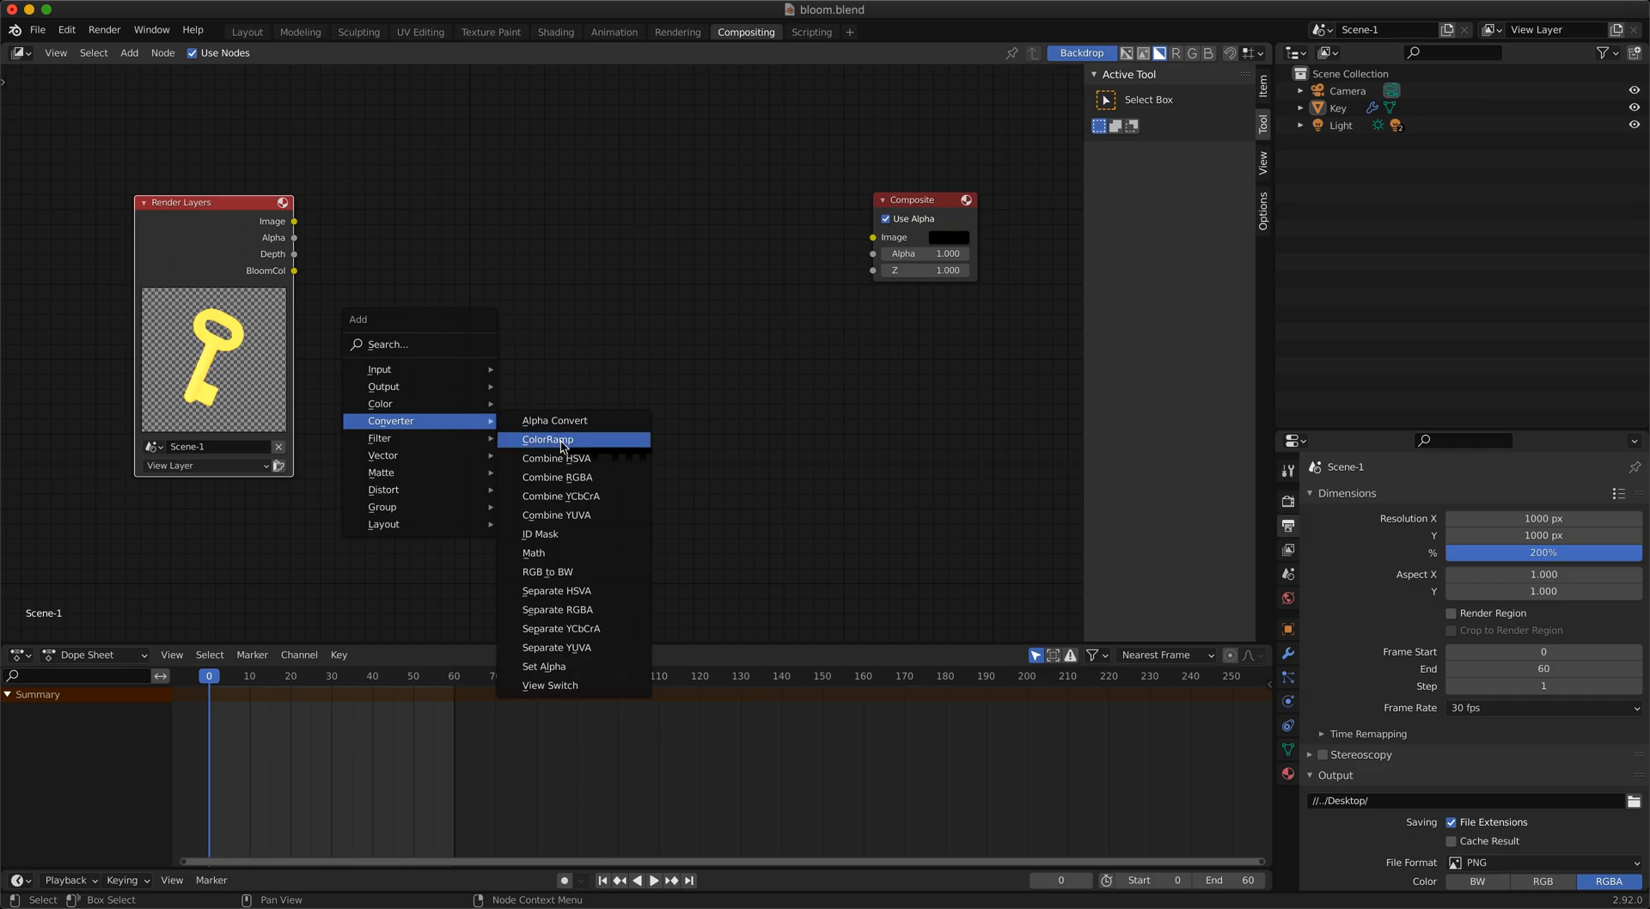
Add a ColorRamp driven by BloomCol and a Mix node combining it with Alpha
click(548, 439)
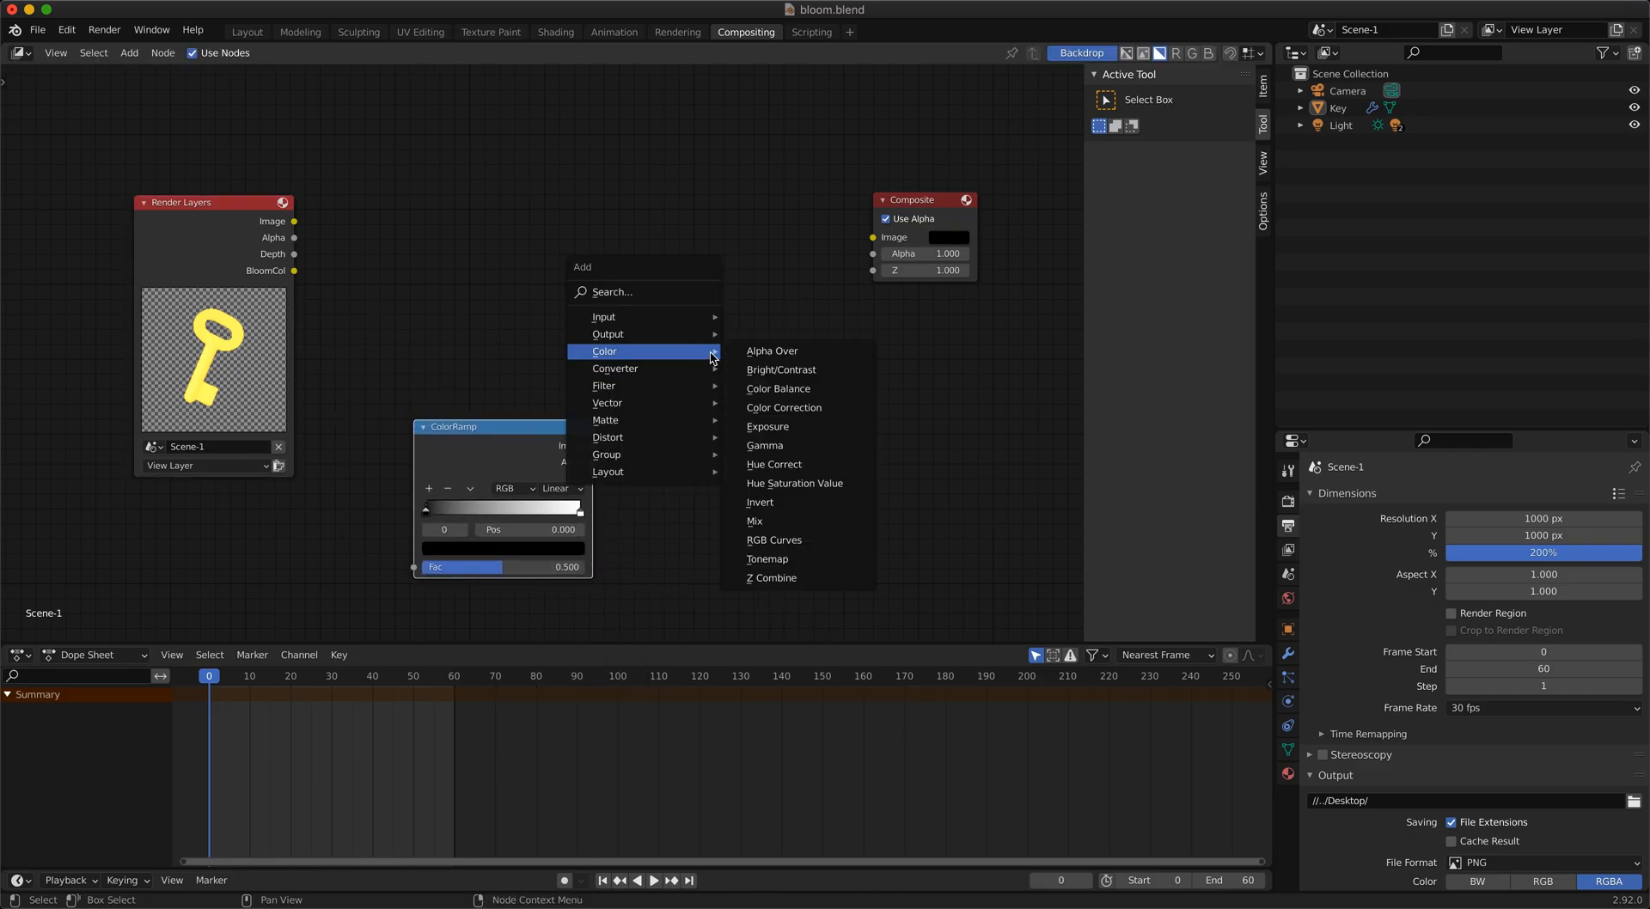
click(755, 521)
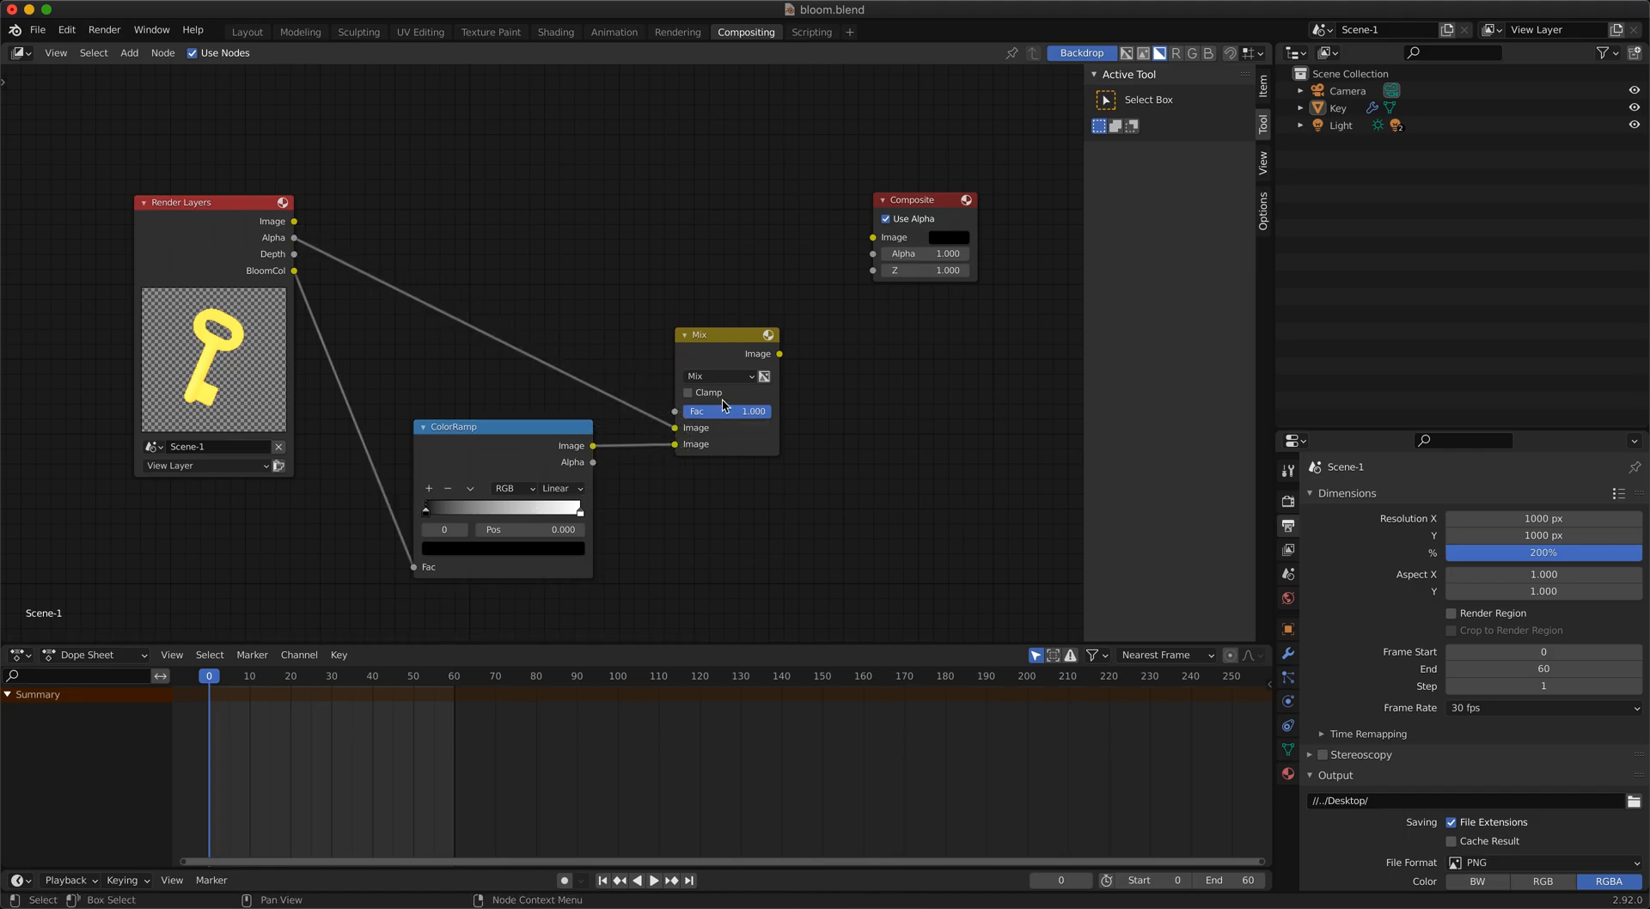
click(719, 376)
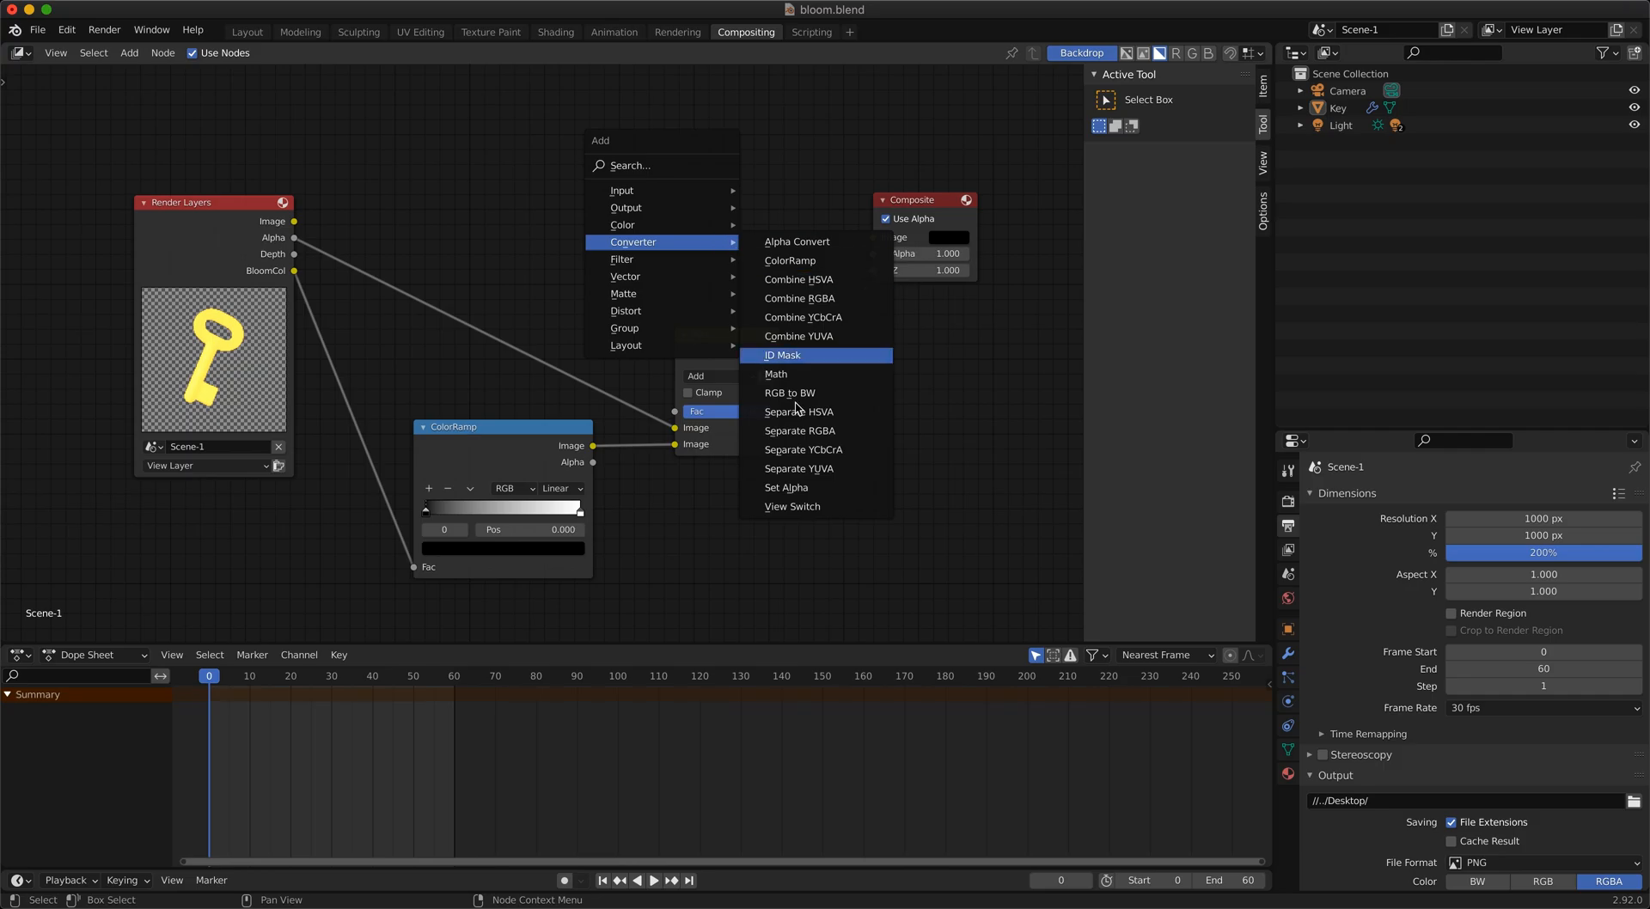
Add a Set Alpha node taking the Render Image and Add output, feeding Composite
click(785, 487)
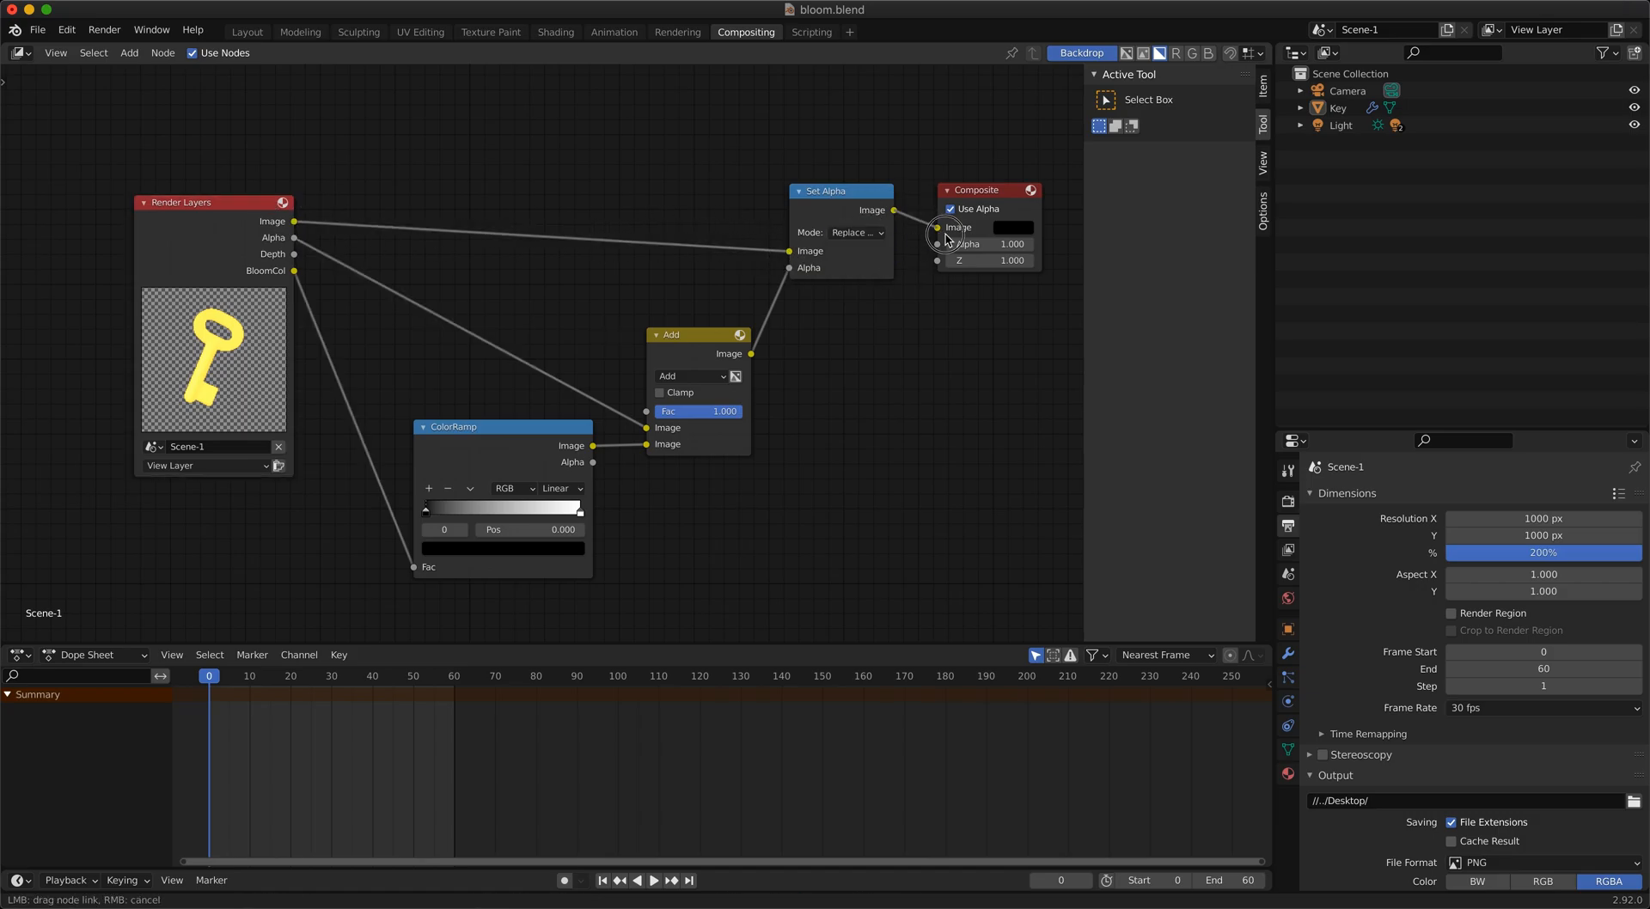
click(103, 28)
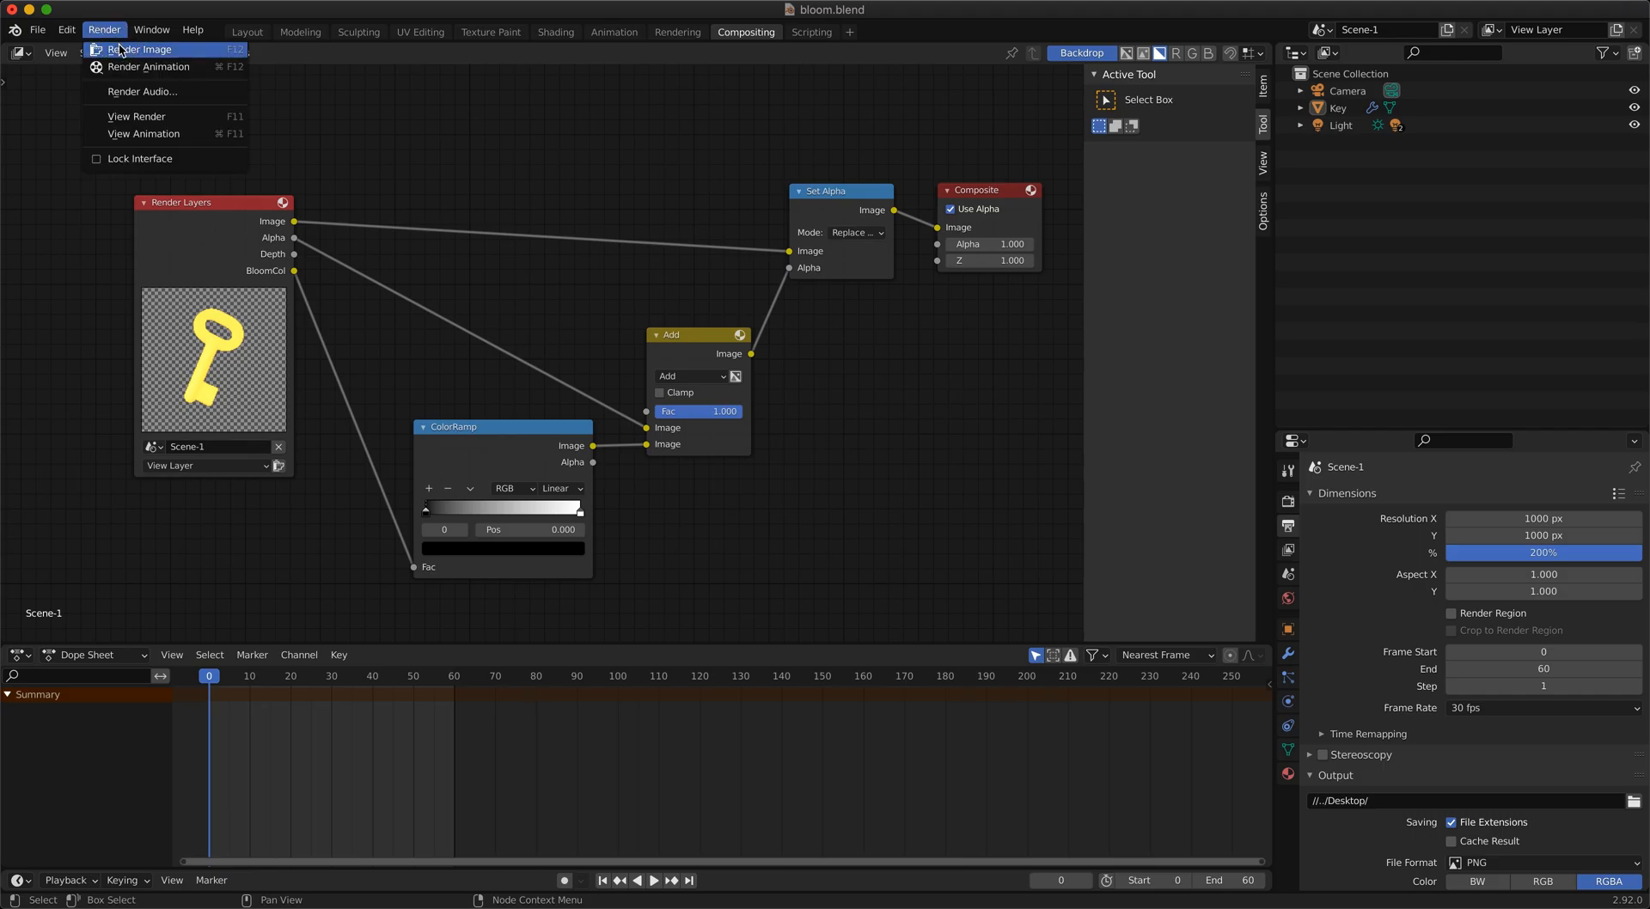
Render the current frame to view the key with its bloom glow
click(138, 49)
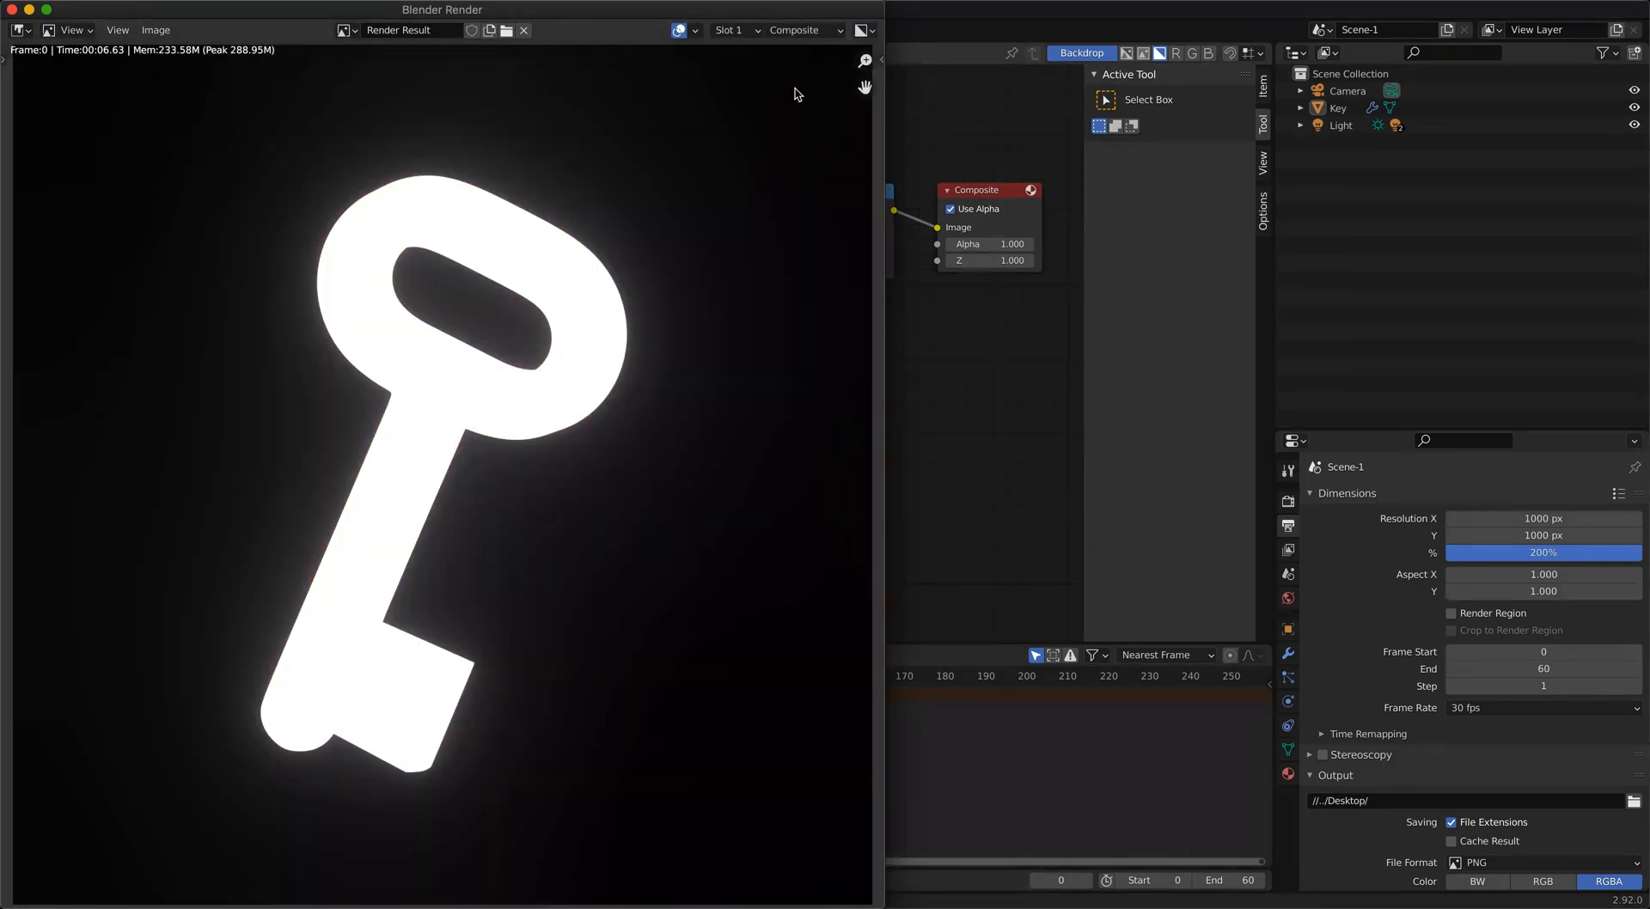
mouse_move(503, 239)
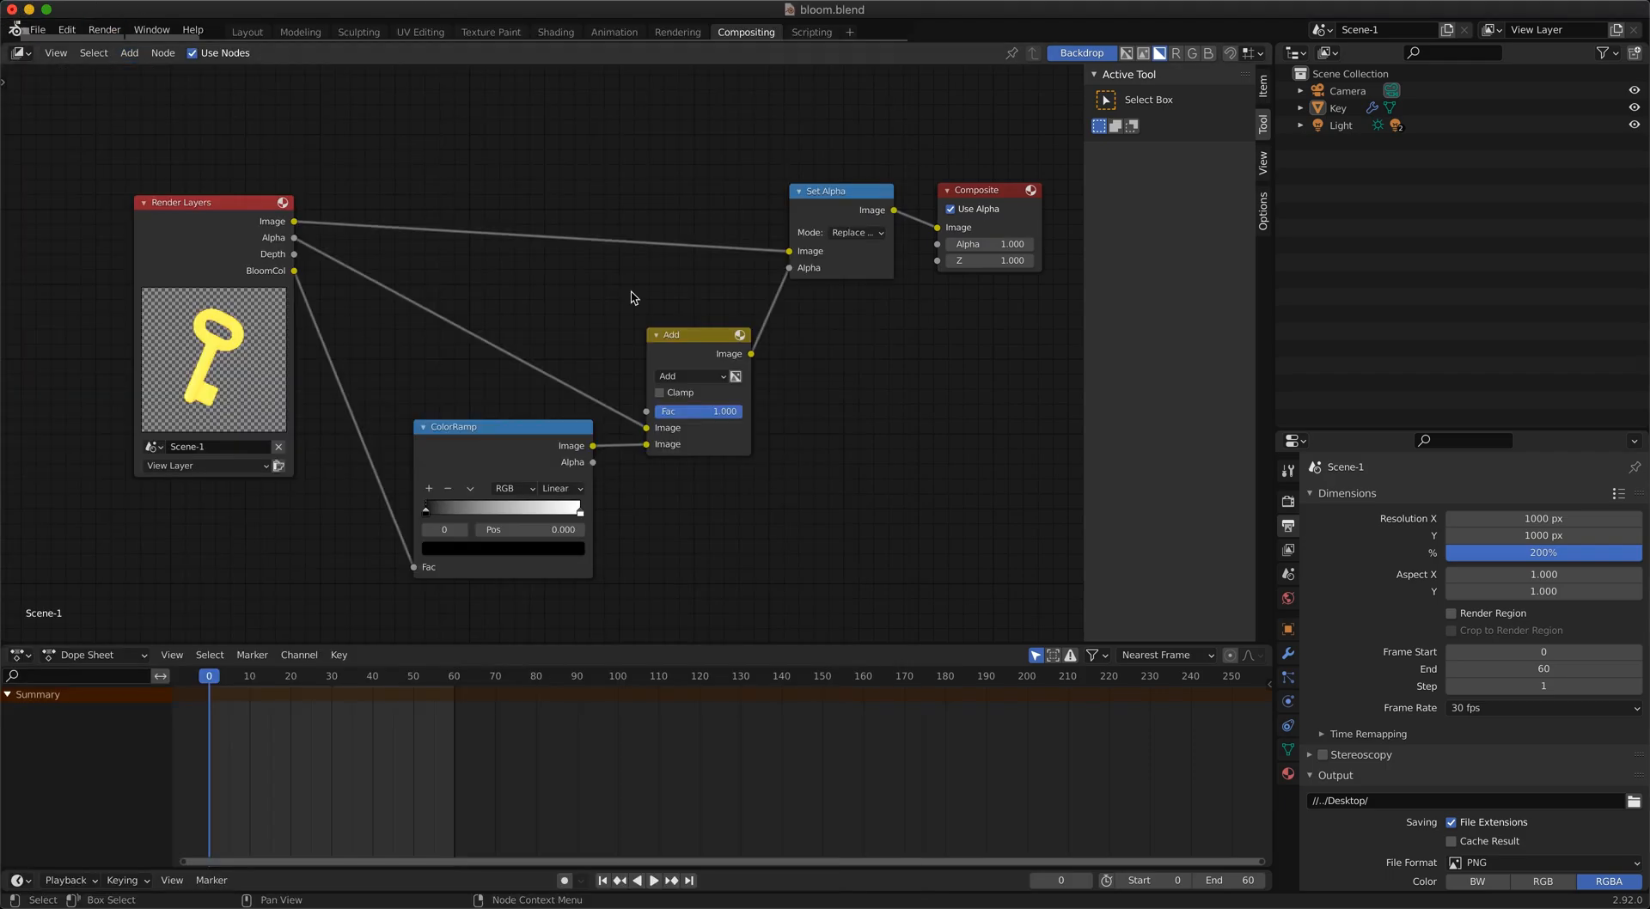
Add a Viewer node connected to the Set Alpha output and re-render
click(791, 393)
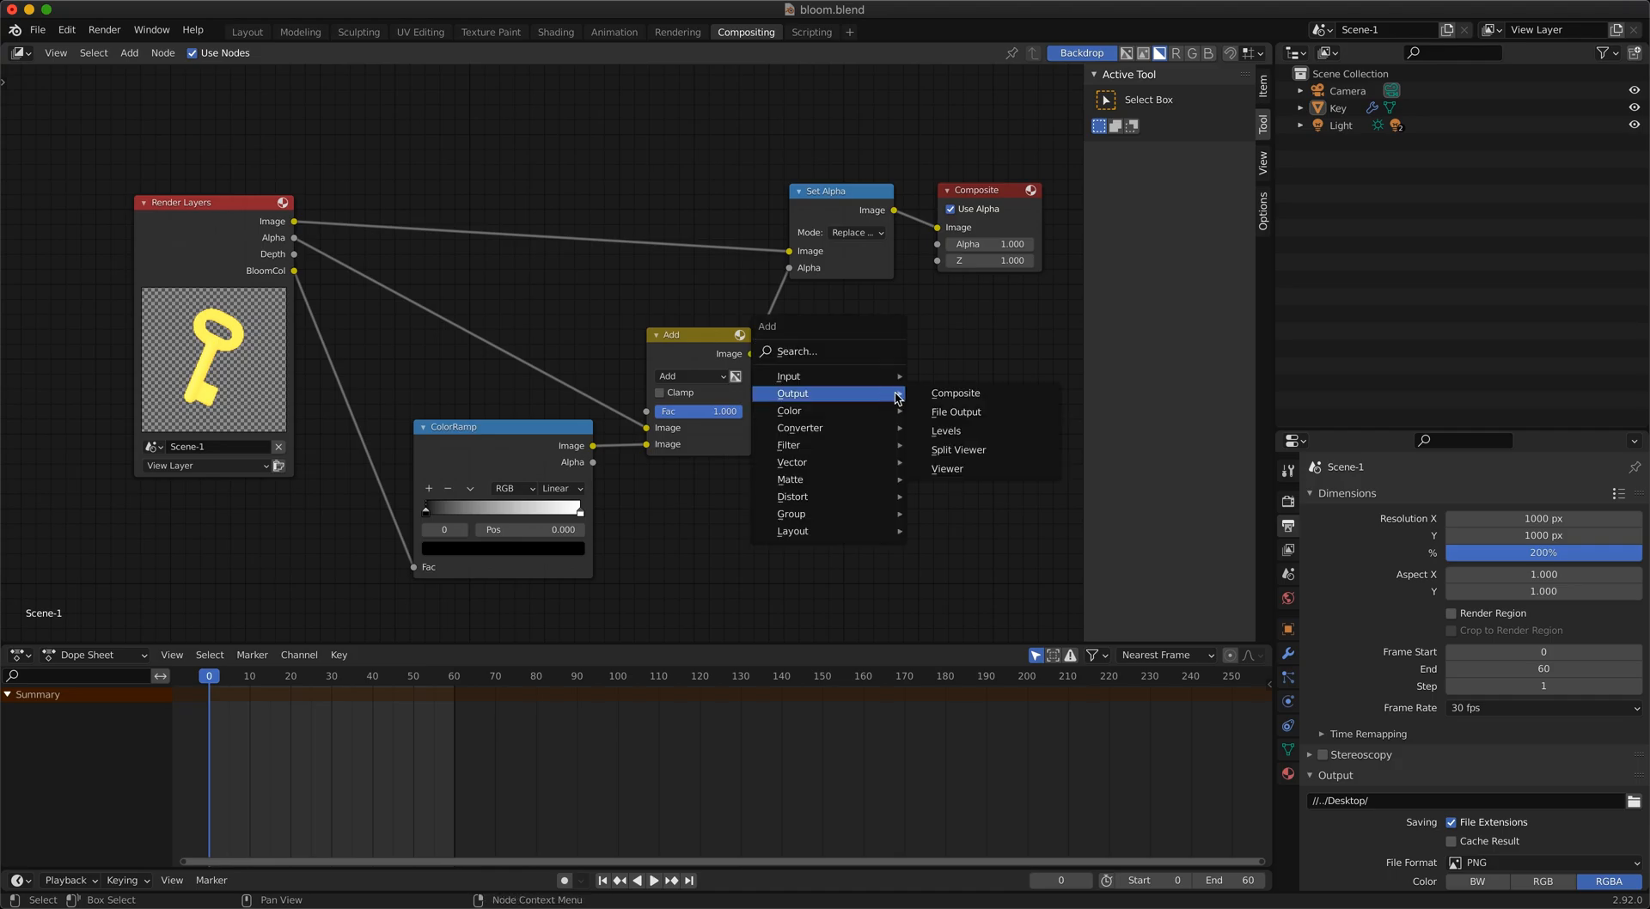
click(946, 469)
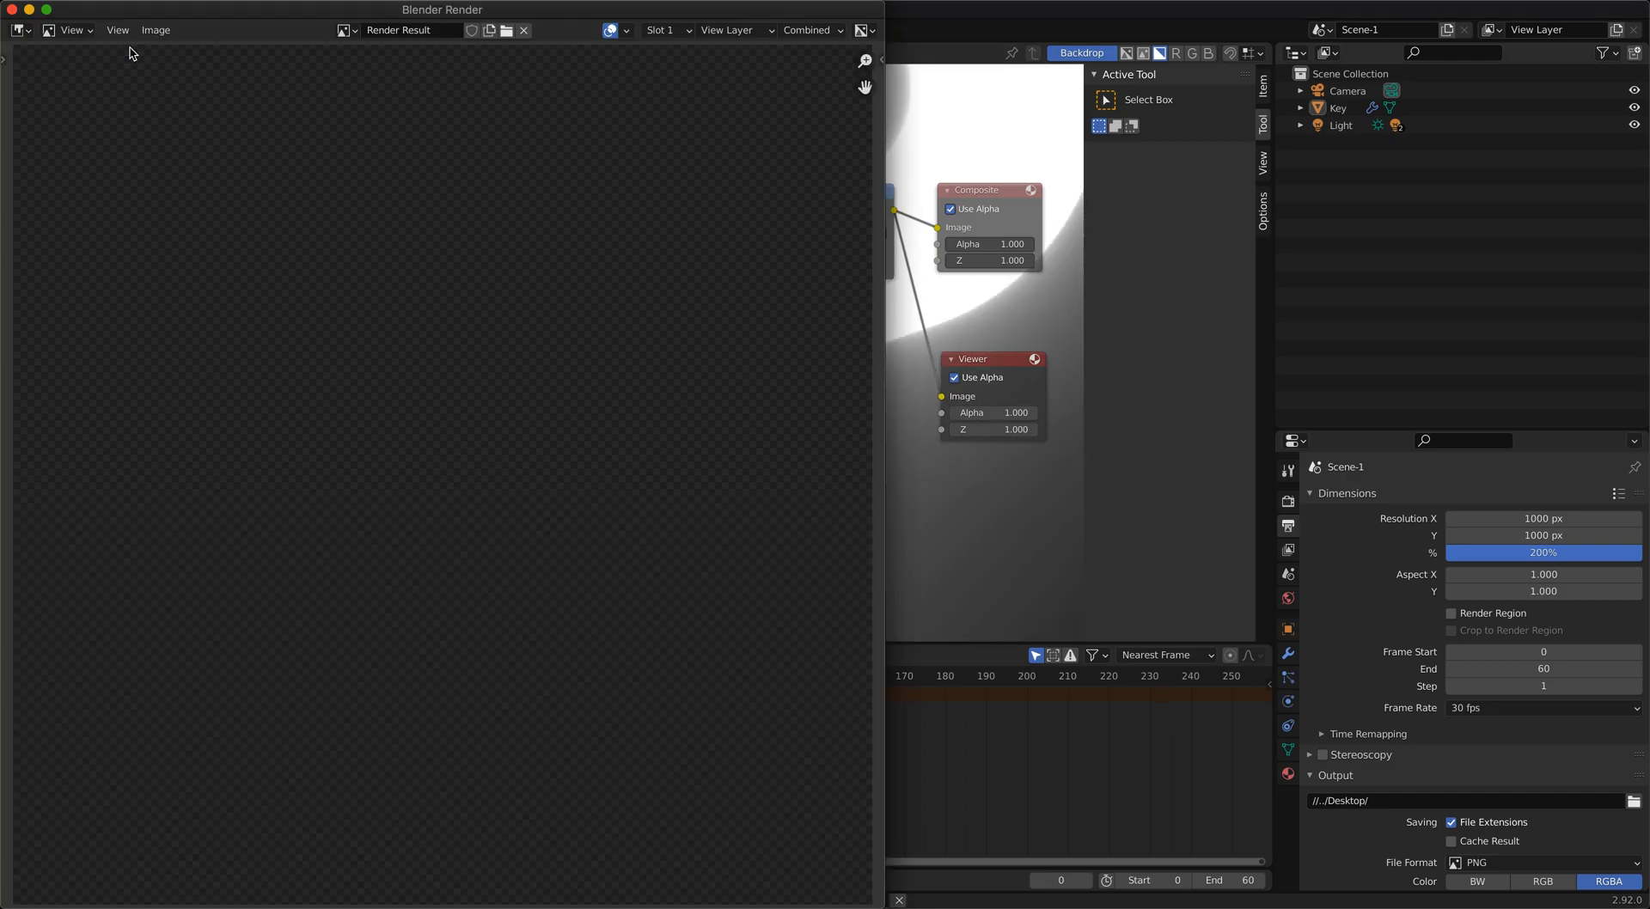
Set the render window's display channel to Alpha
click(863, 29)
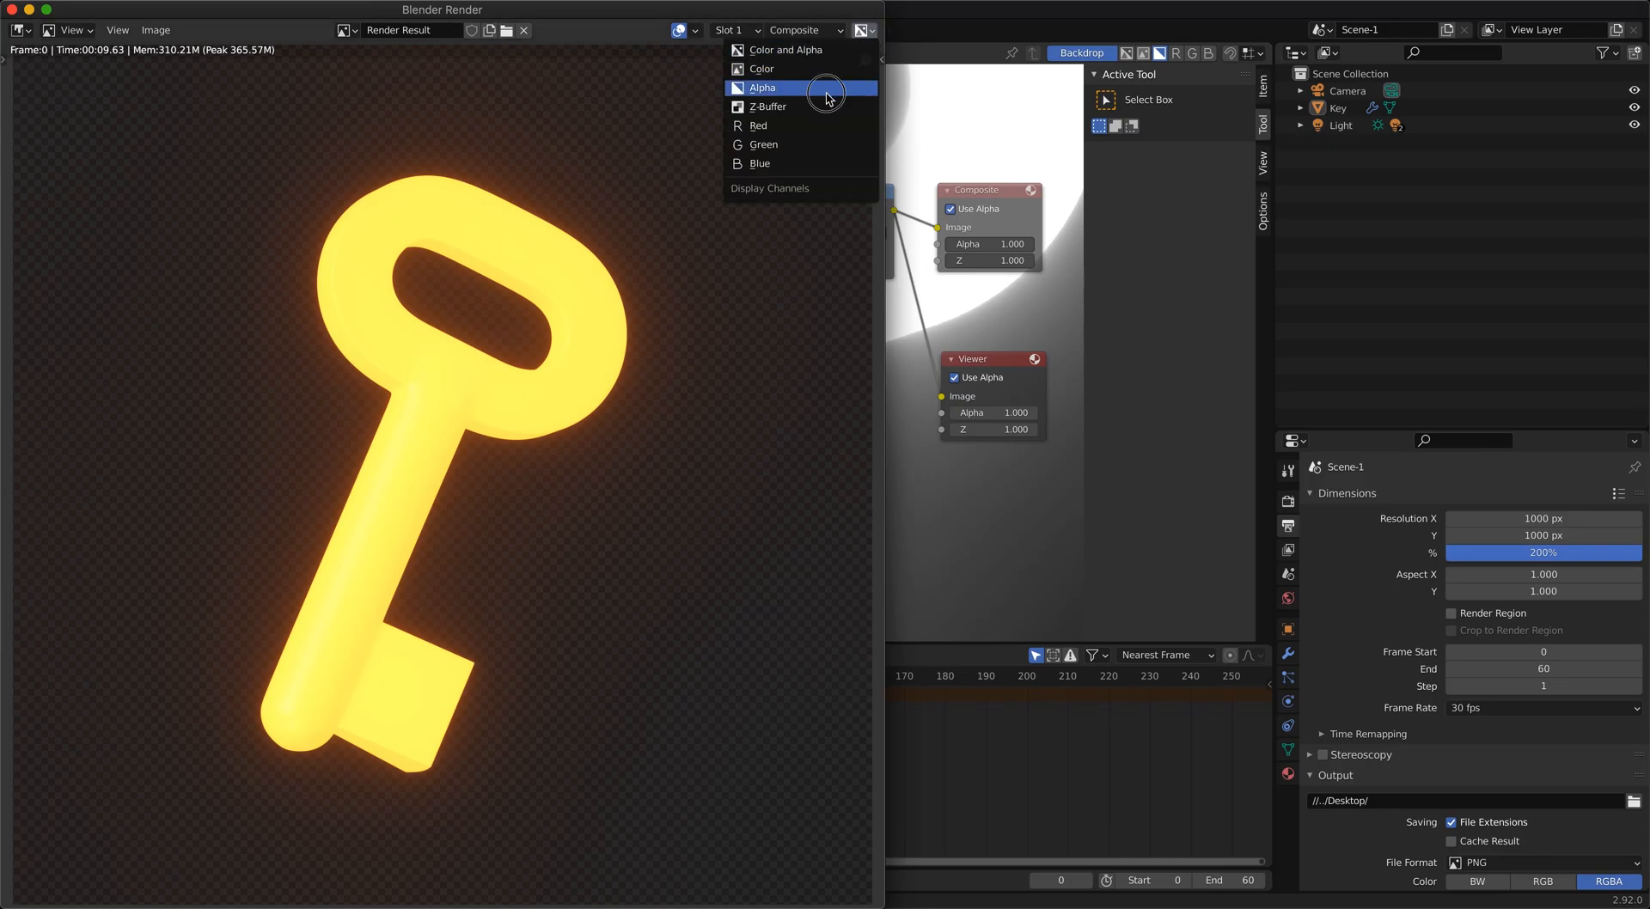
click(763, 87)
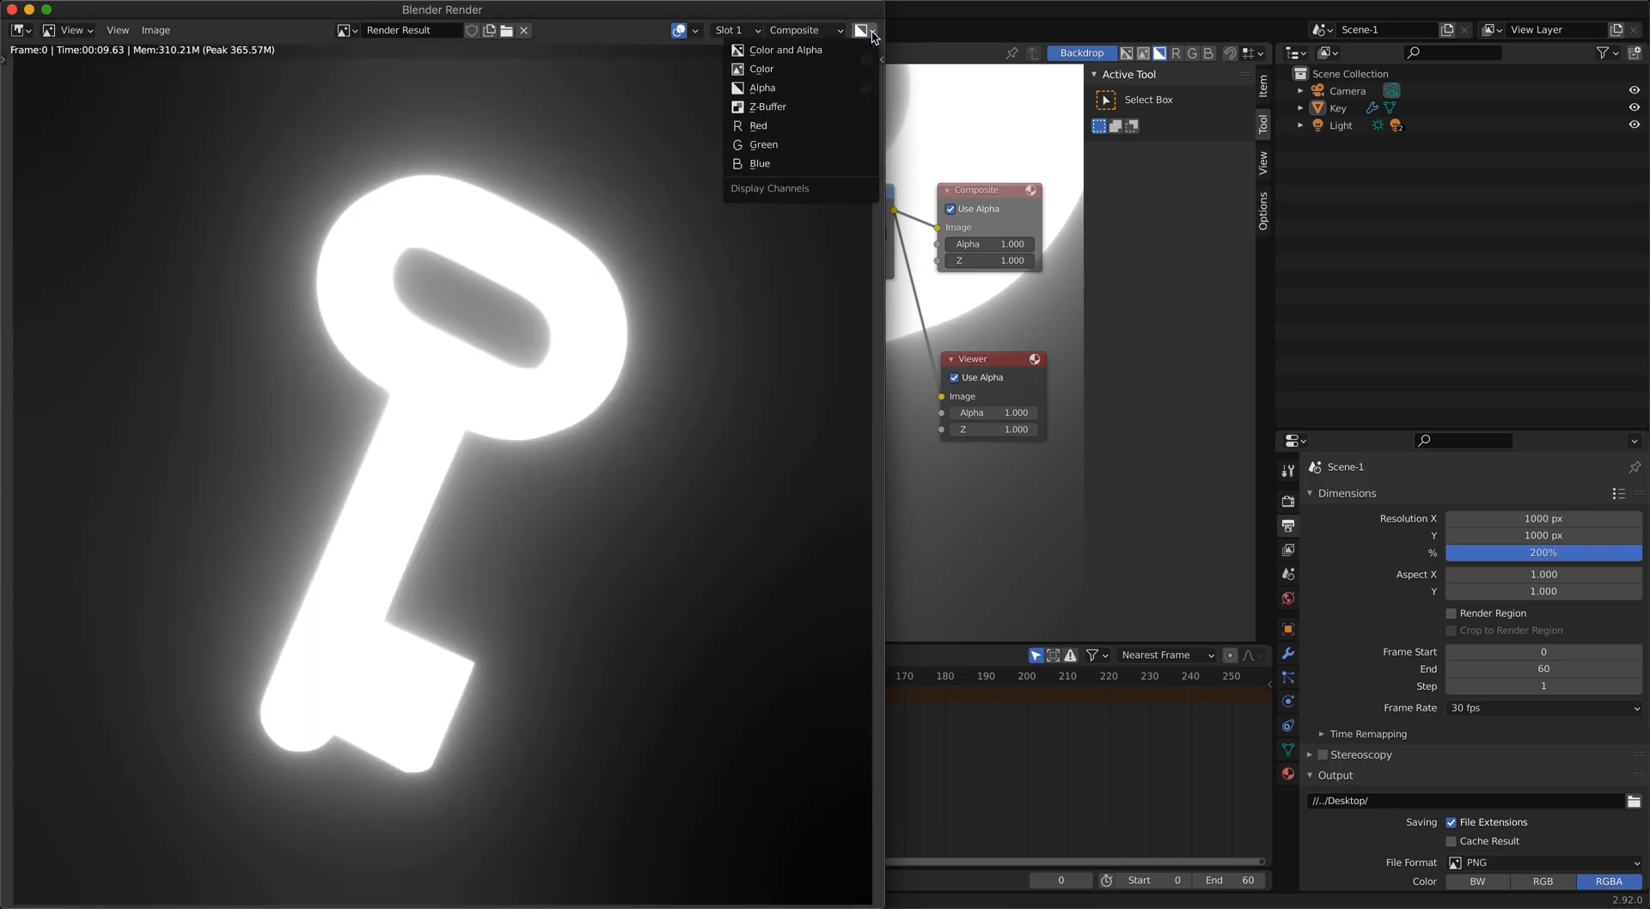